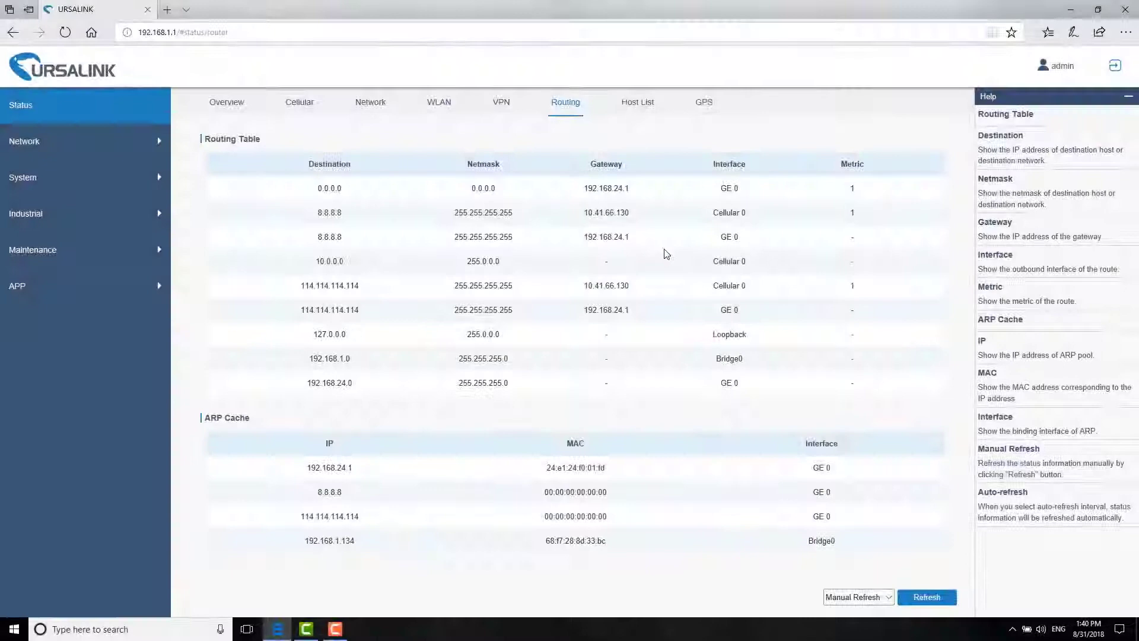
Step: Refresh the routing table until the 0.0.0.0 default route shows Cellular 0 via 10.41.66.130
{"action": "left_click", "coordinate": [927, 596]}
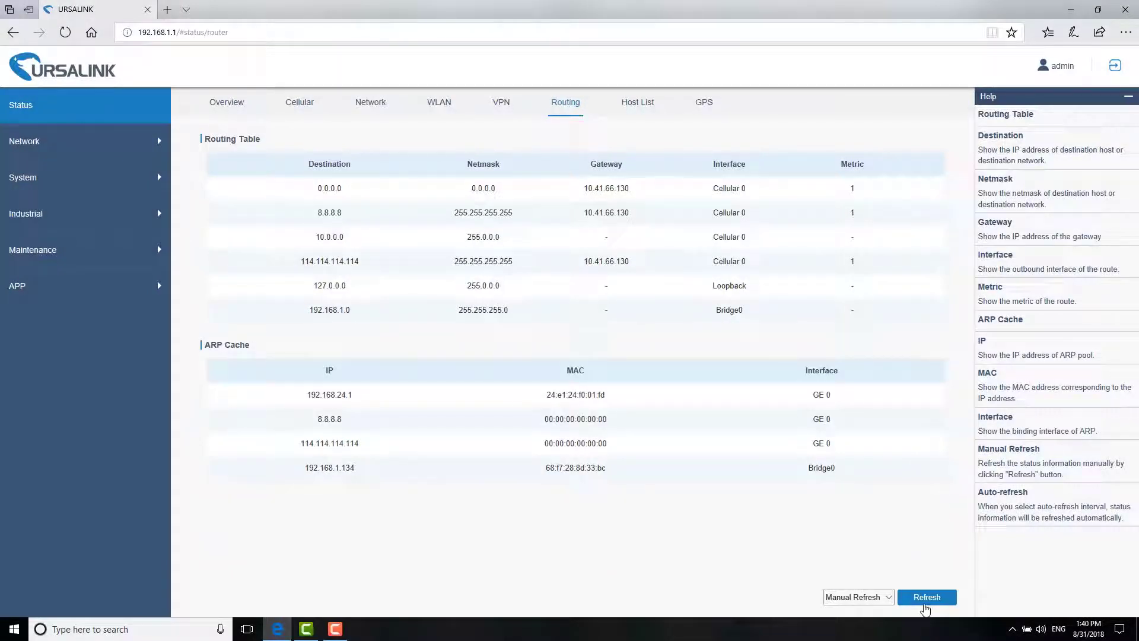
{"action": "left_click", "coordinate": [926, 596]}
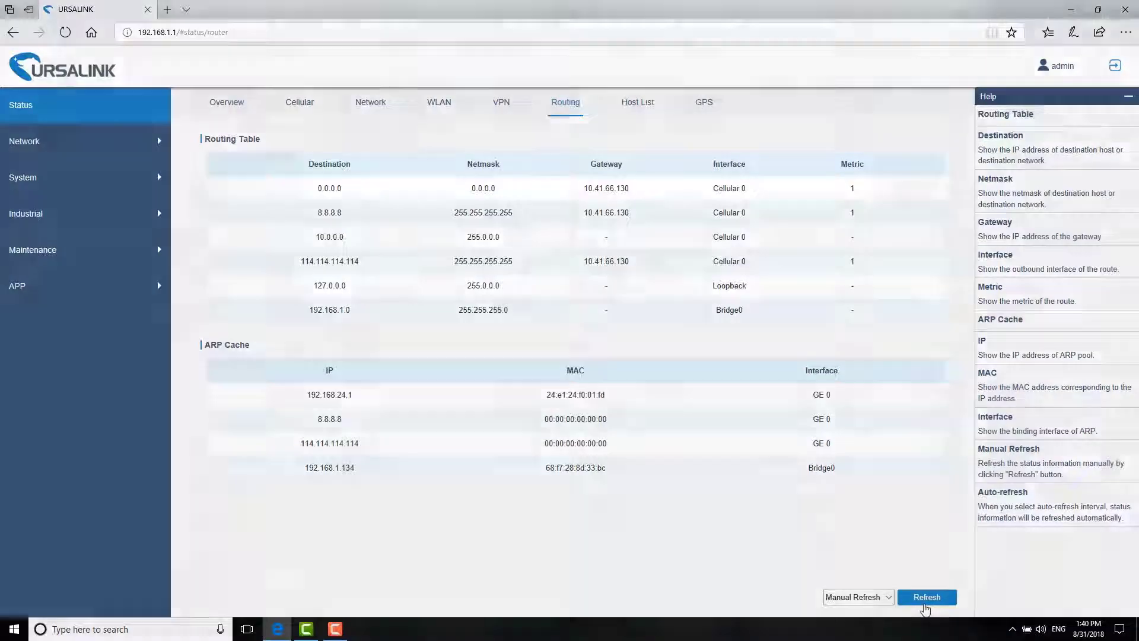
{"action": "left_click", "coordinate": [926, 596]}
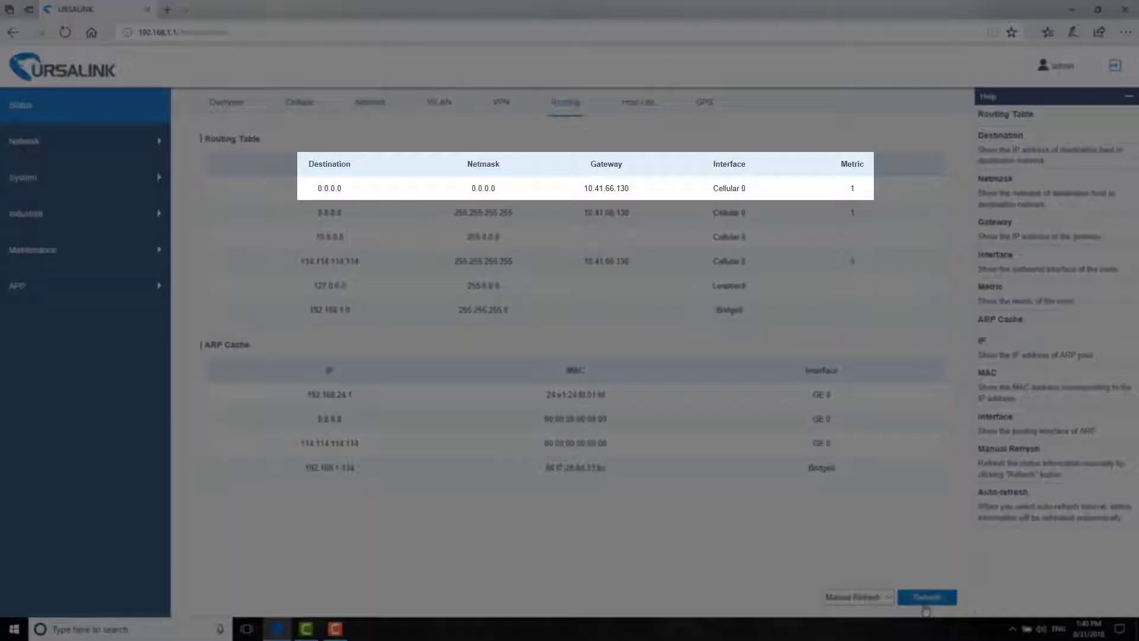
{"action": "left_click", "coordinate": [926, 597]}
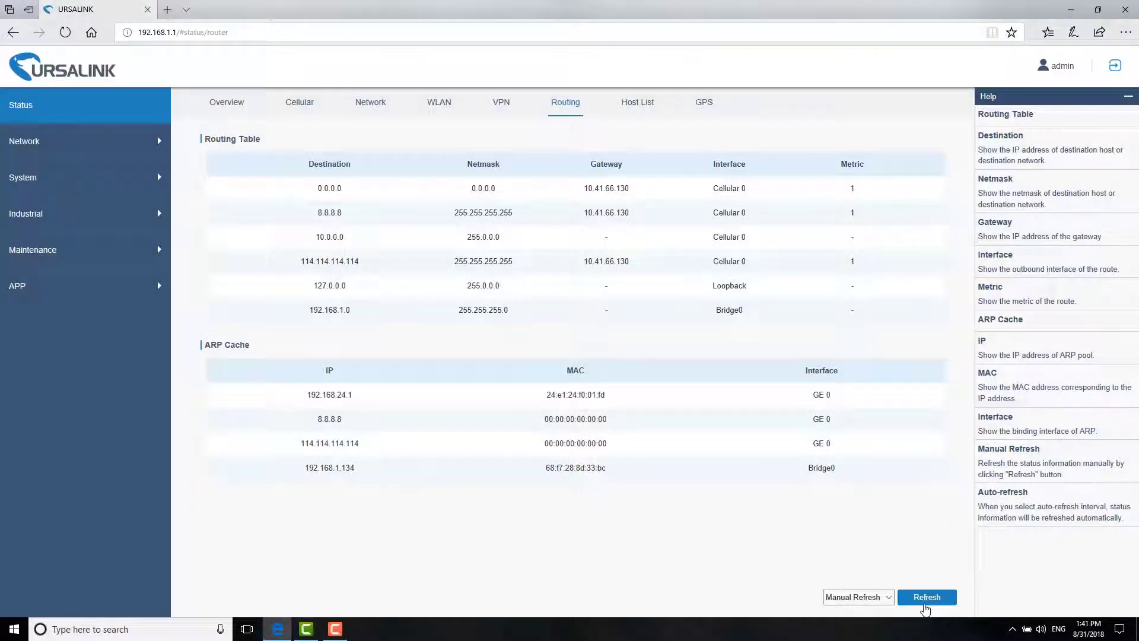